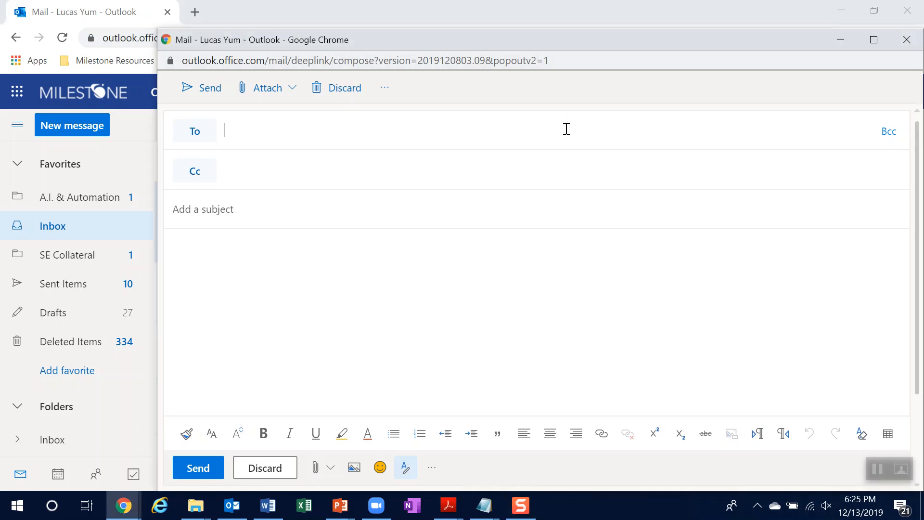
- Address the demo service desk, subject 'Password Reset Locked', paste lockout body minus contact sentence
{"action": "type", "text": "demo"}
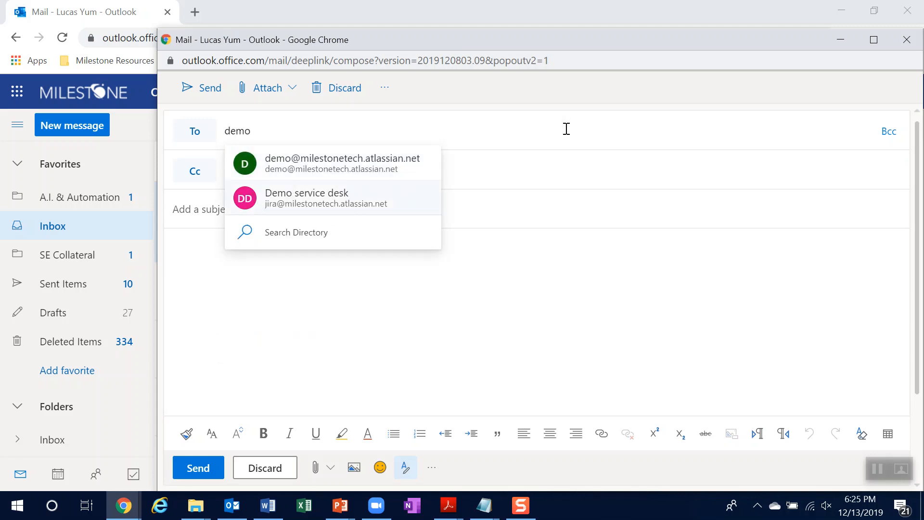
{"action": "left_click", "coordinate": [341, 163]}
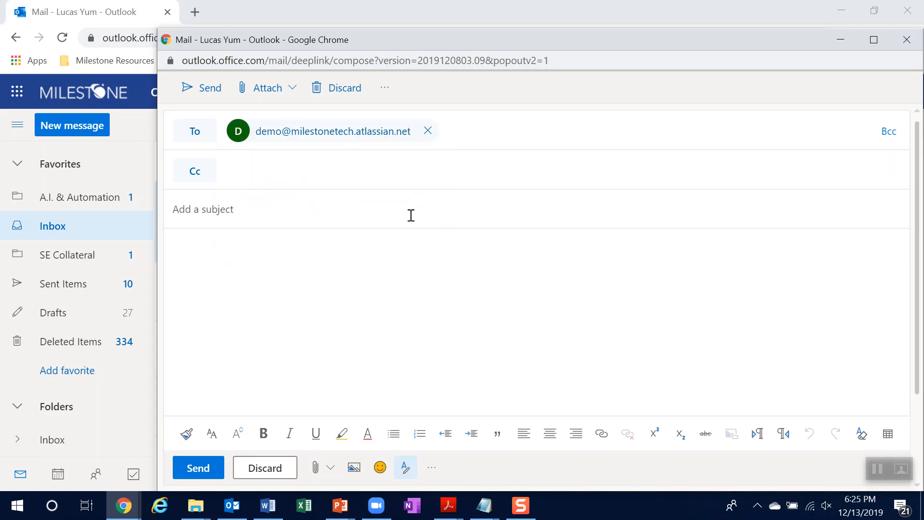
{"action": "type", "text": "Password Reset Locked"}
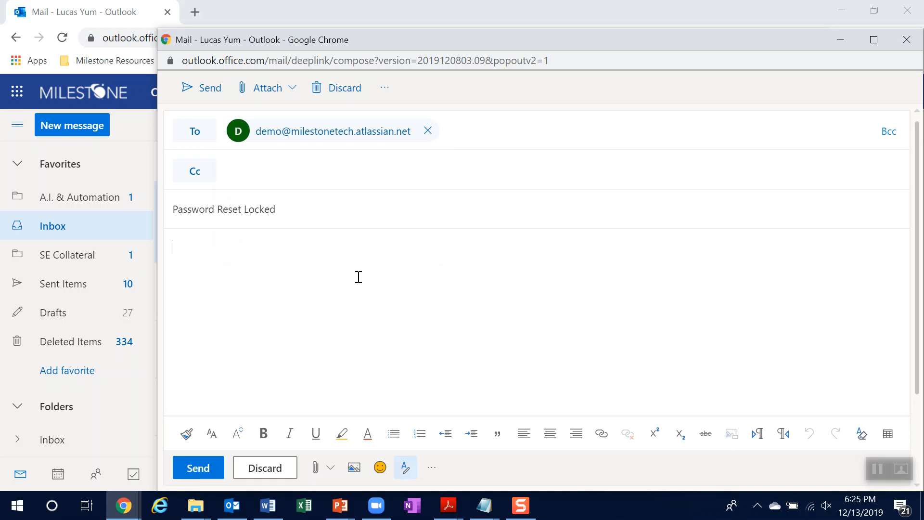
{"action": "key", "text": "ctrl+v"}
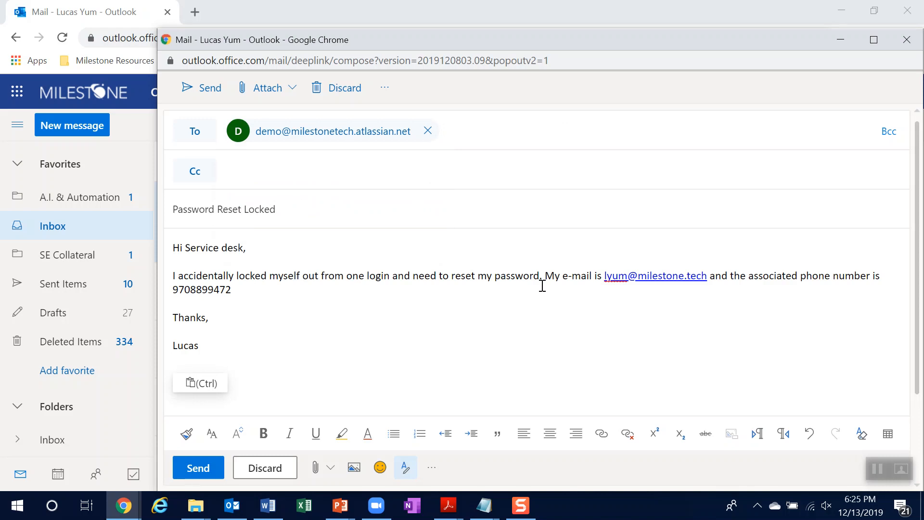
{"action": "left_click_drag", "start_coordinate": [543, 276], "coordinate": [232, 289]}
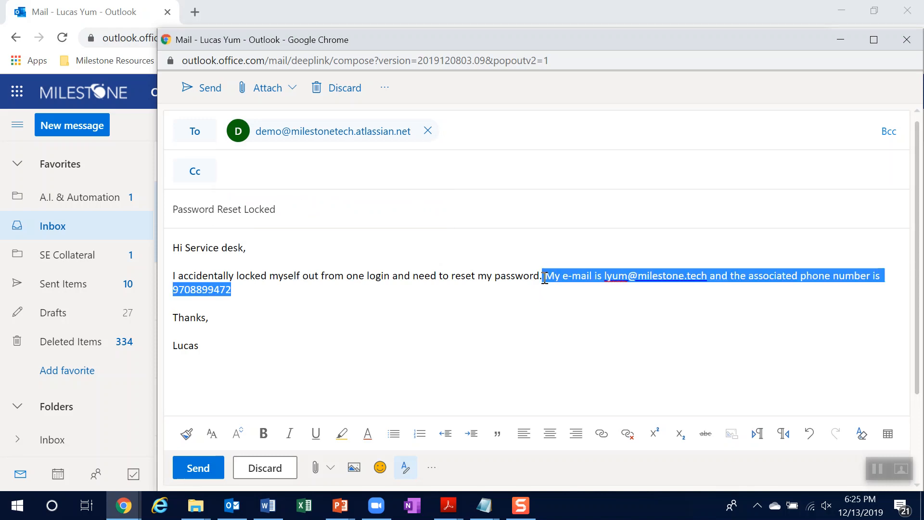
{"action": "key", "text": "Delete"}
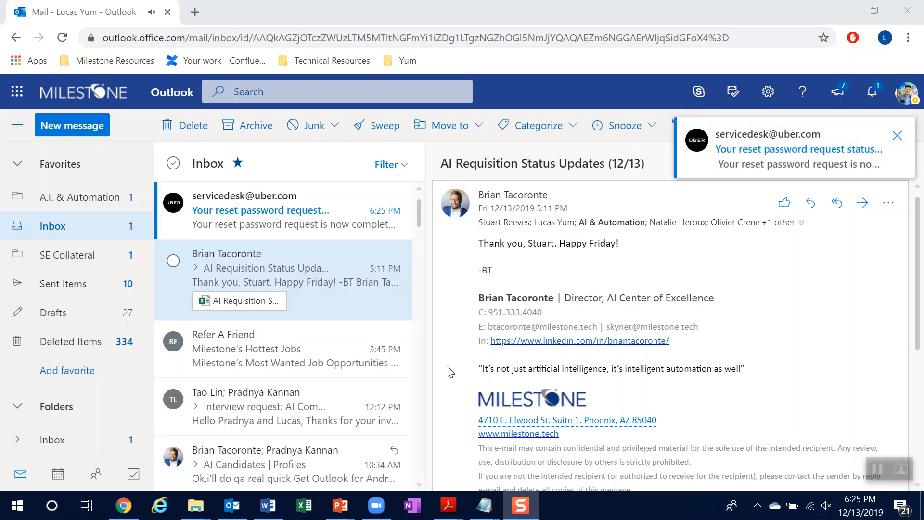
{"action": "mouse_move", "coordinate": [288, 210]}
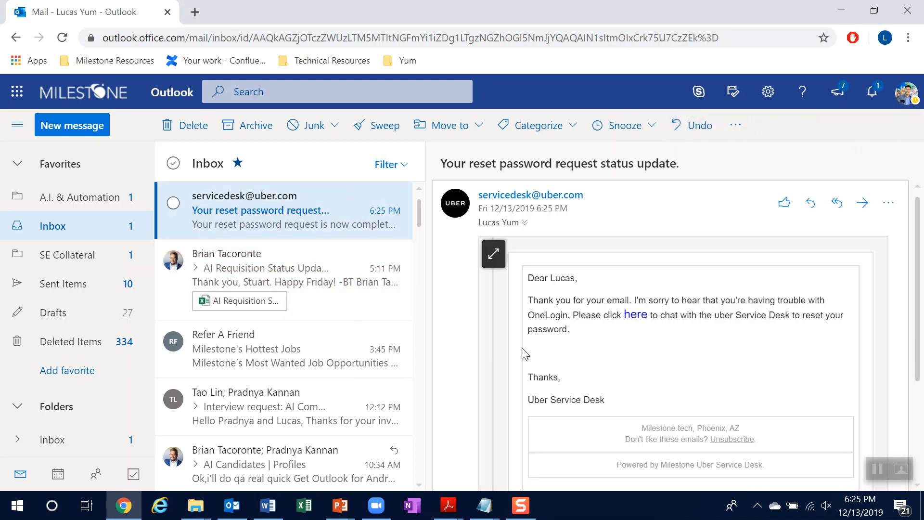
{"action": "mouse_move", "coordinate": [636, 314]}
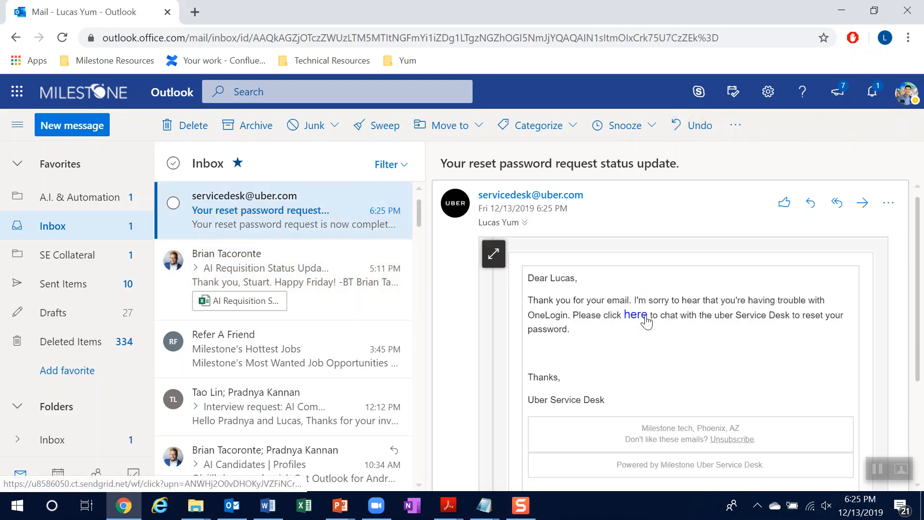
- Open the service desk chat from the email link and send mobile number 97088
{"action": "left_click", "coordinate": [635, 315]}
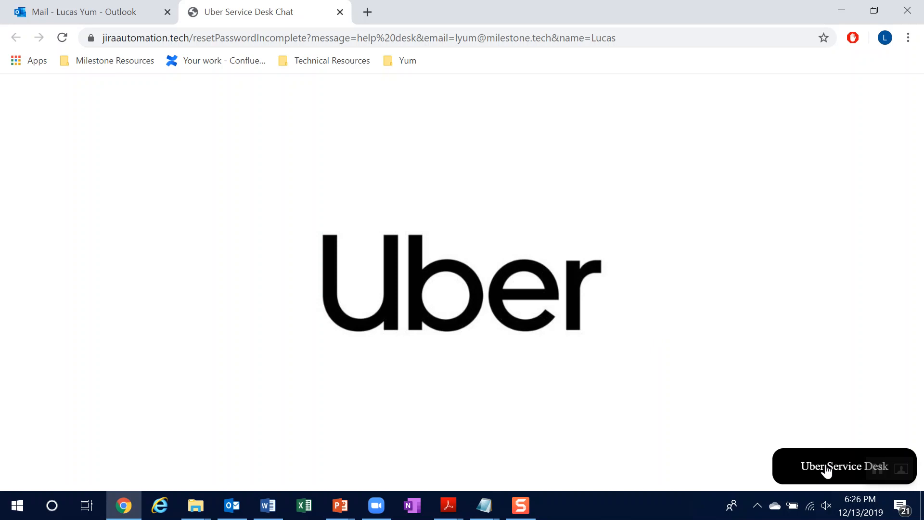
{"action": "left_click", "coordinate": [844, 465]}
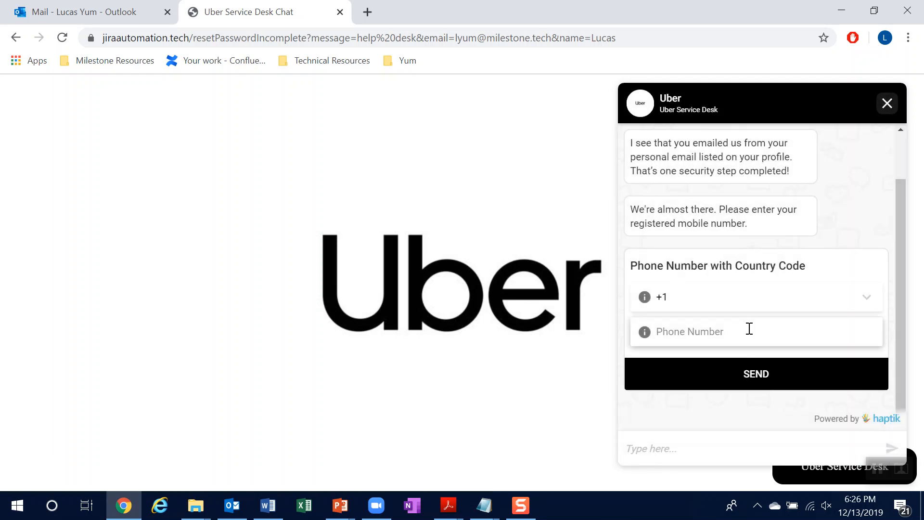
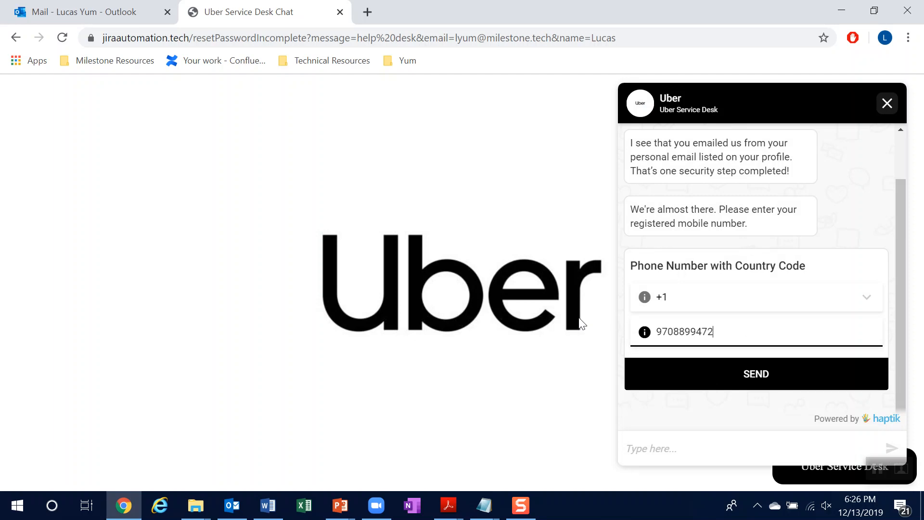
{"action": "left_click", "coordinate": [755, 373]}
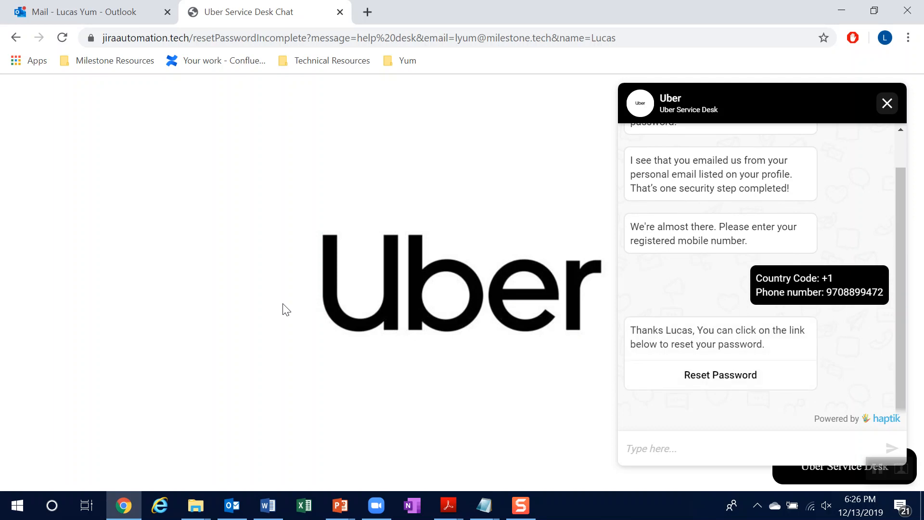
{"action": "mouse_move", "coordinate": [576, 328]}
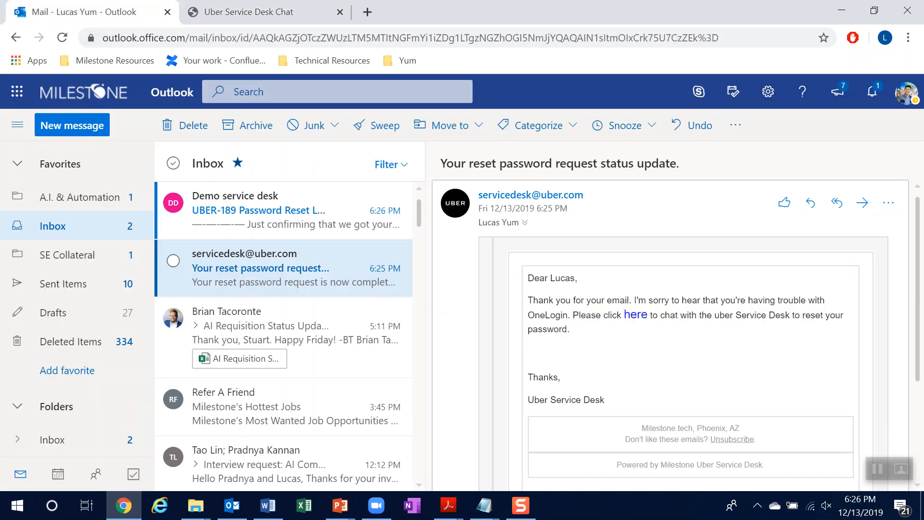
{"action": "mouse_move", "coordinate": [312, 214]}
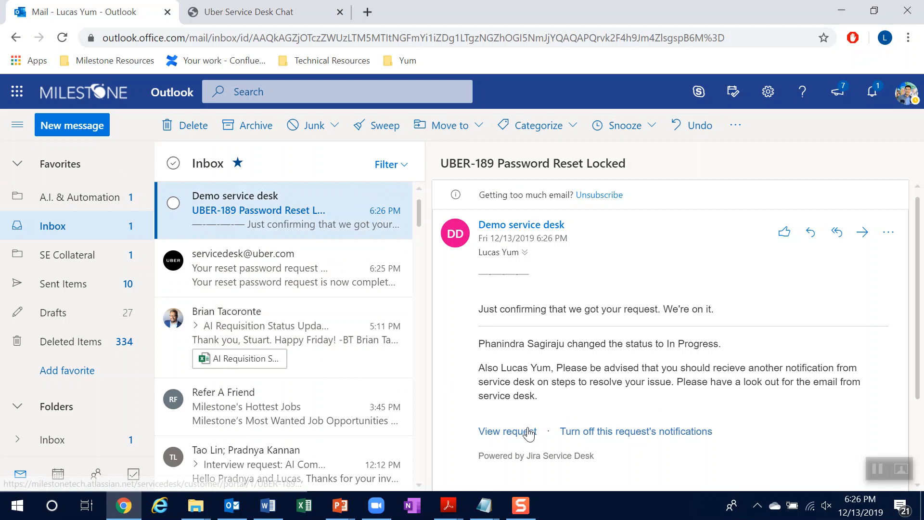
- View the UBER-189 request In Progress, then return to the chat tab
{"action": "left_click", "coordinate": [506, 431]}
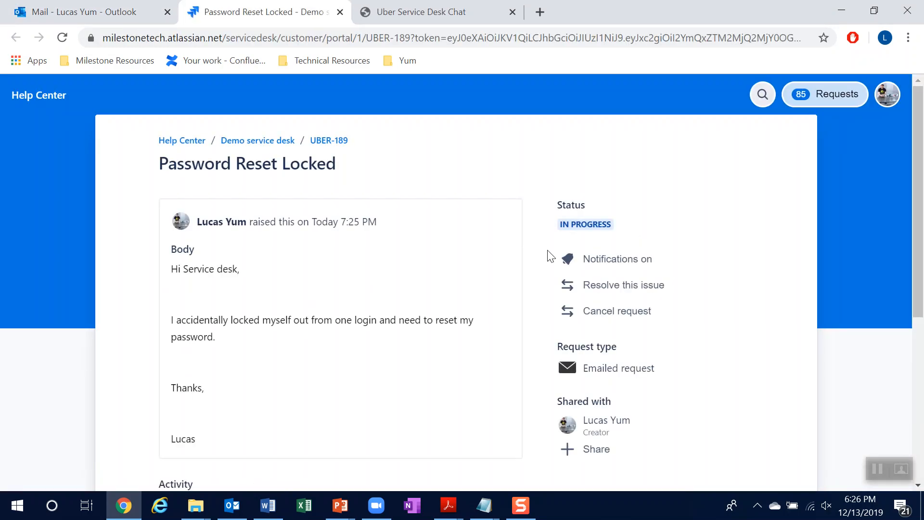
{"action": "left_click", "coordinate": [422, 12]}
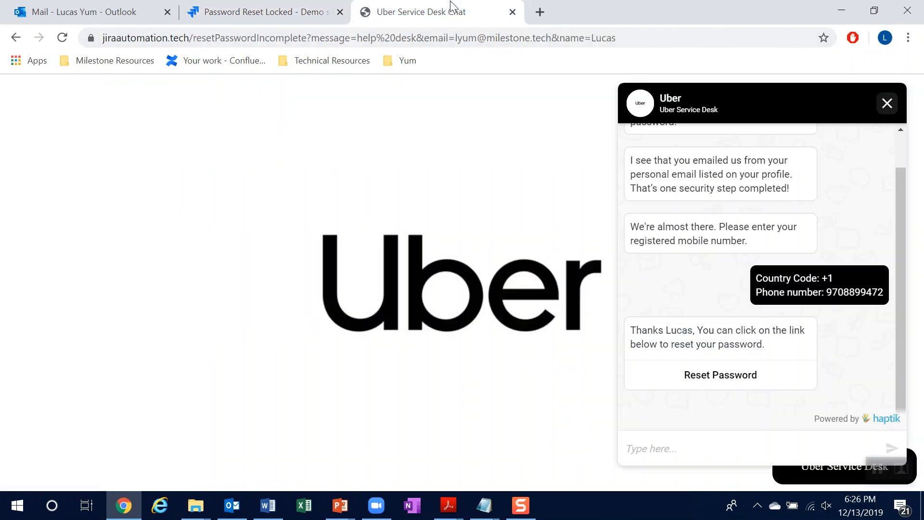
- Open Reset Password from the chat, enter and confirm the new password, and submit
{"action": "left_click", "coordinate": [720, 374]}
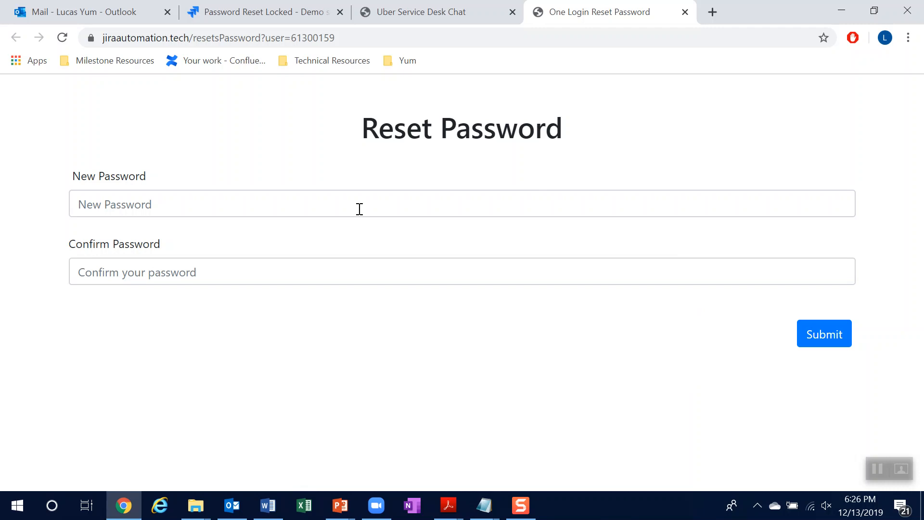
{"action": "left_click", "coordinate": [358, 203]}
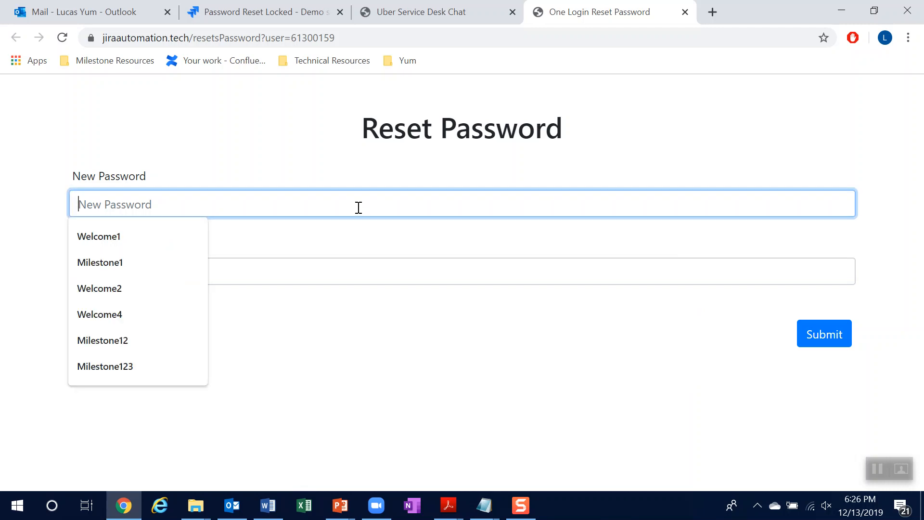
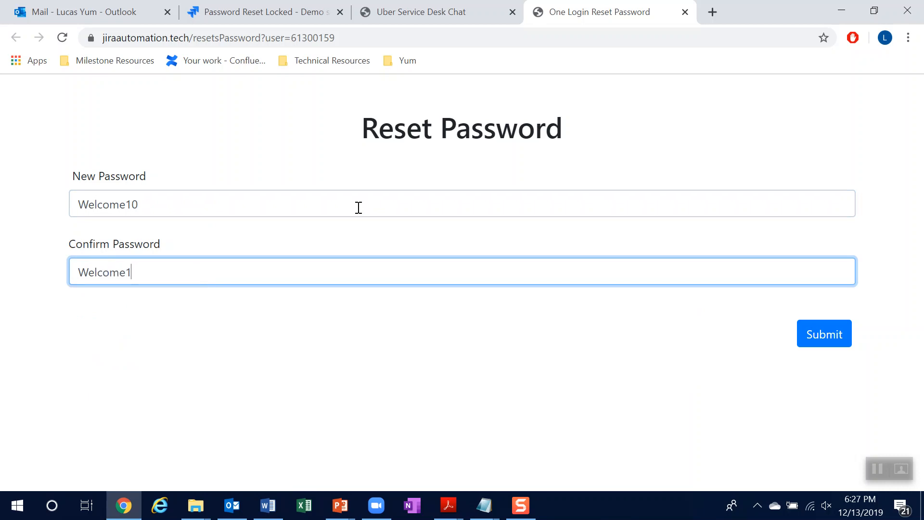
{"action": "left_click", "coordinate": [824, 333]}
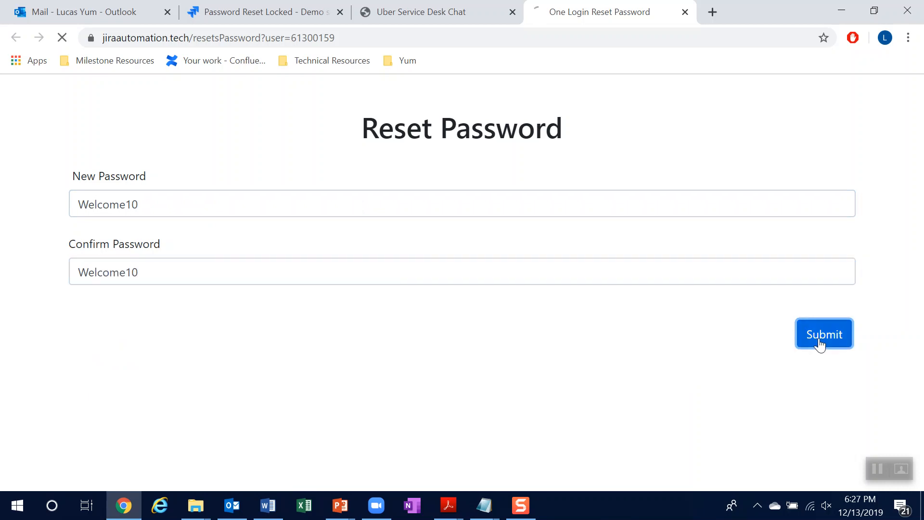
{"action": "left_click", "coordinate": [823, 333]}
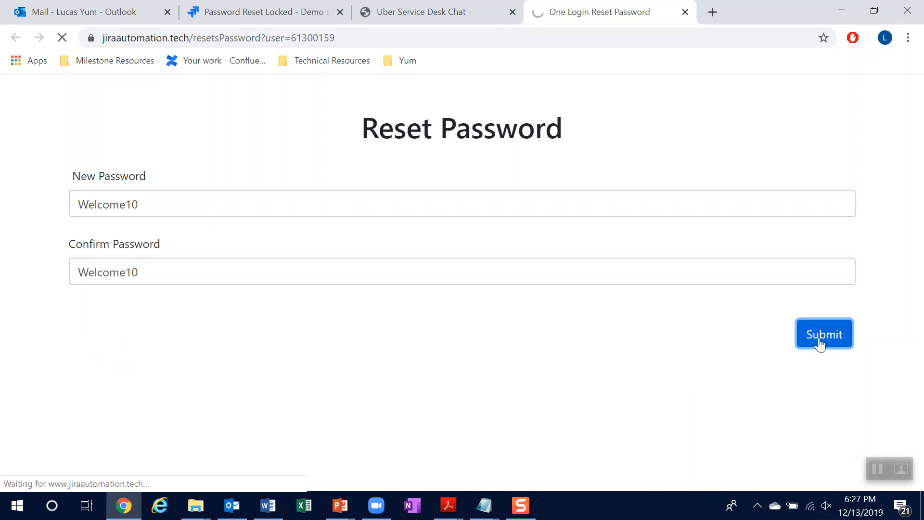
{"action": "left_click", "coordinate": [823, 333]}
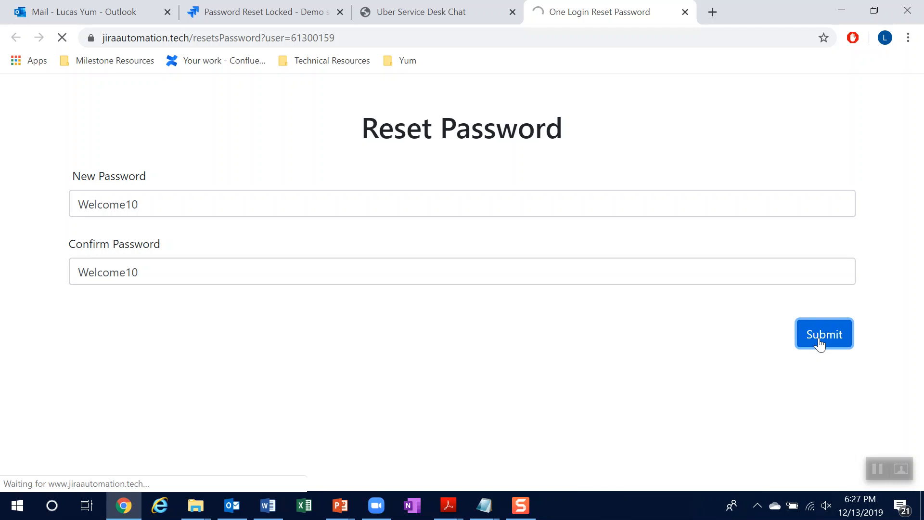
{"action": "left_click", "coordinate": [823, 333]}
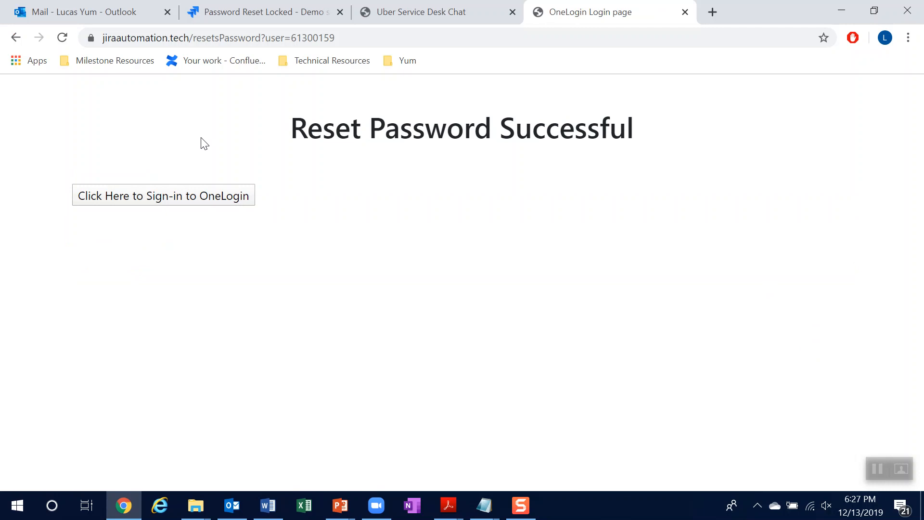
- Sign in to OneLogin with the new password and switch back to the UBER-189 ticket
{"action": "left_click", "coordinate": [163, 195]}
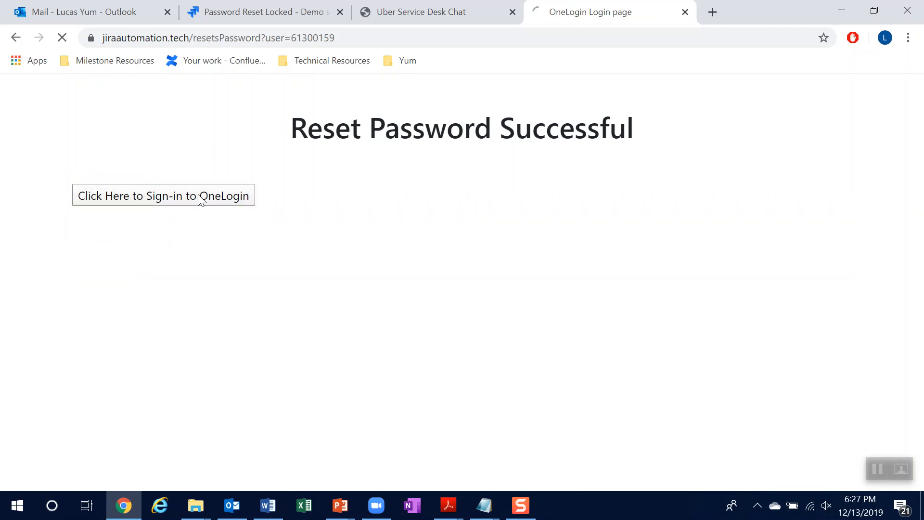
{"action": "left_click", "coordinate": [163, 195]}
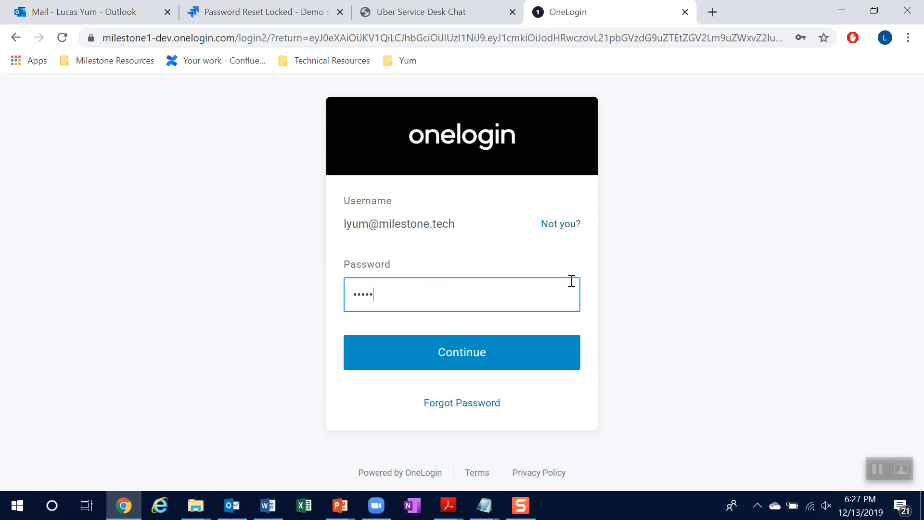
{"action": "left_click", "coordinate": [461, 352]}
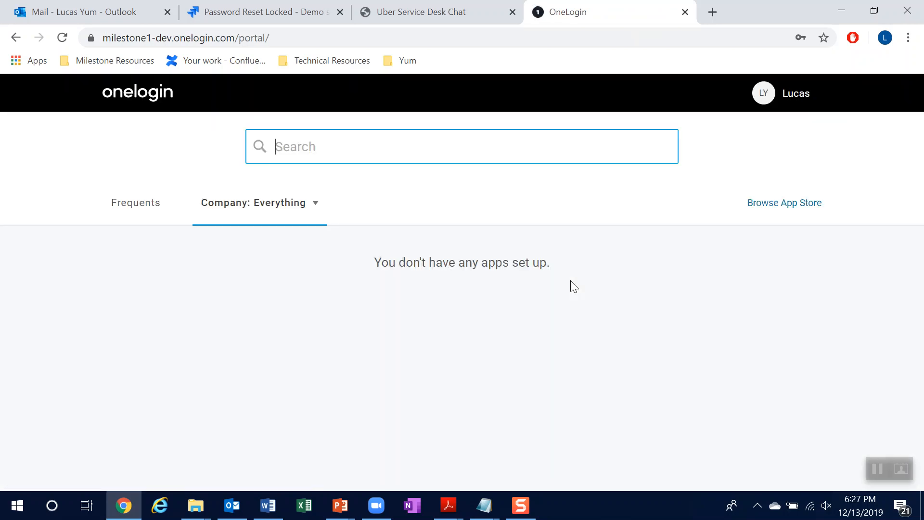
{"action": "mouse_move", "coordinate": [162, 167]}
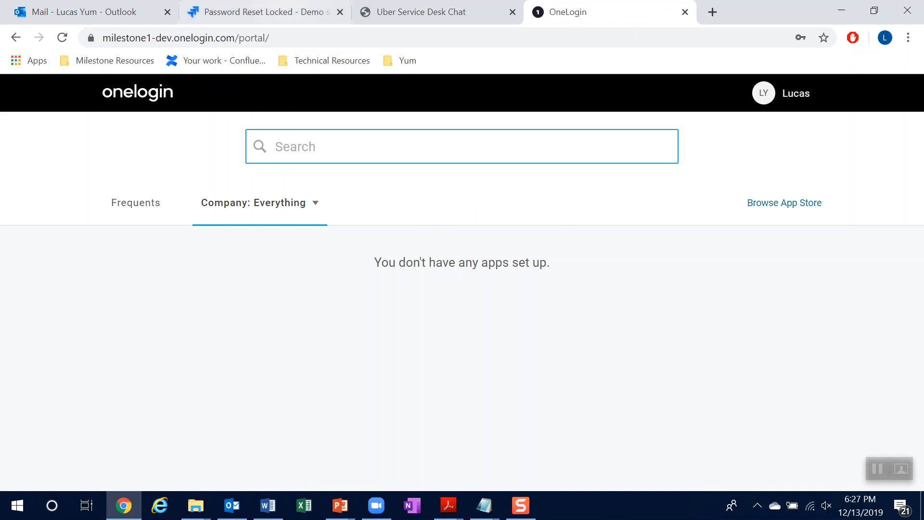
{"action": "left_click", "coordinate": [262, 12]}
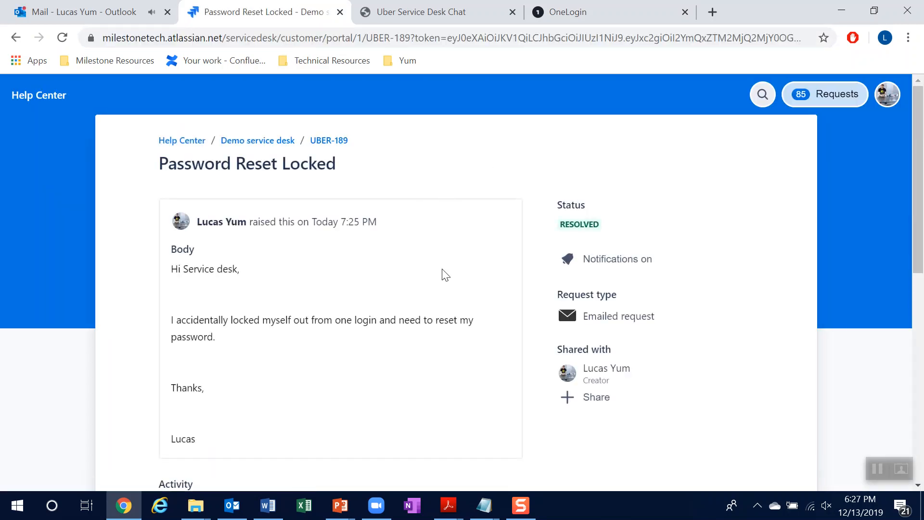
- Scroll to UBER-189's Activity section showing the bot chat and Resolved status
{"action": "scroll", "scroll_direction": "down", "scroll_amount": 3}
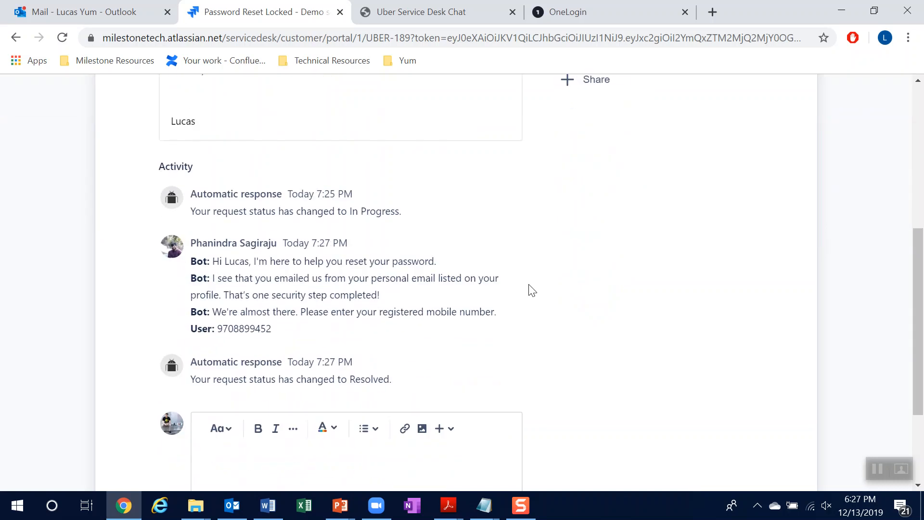
{"action": "mouse_move", "coordinate": [541, 277]}
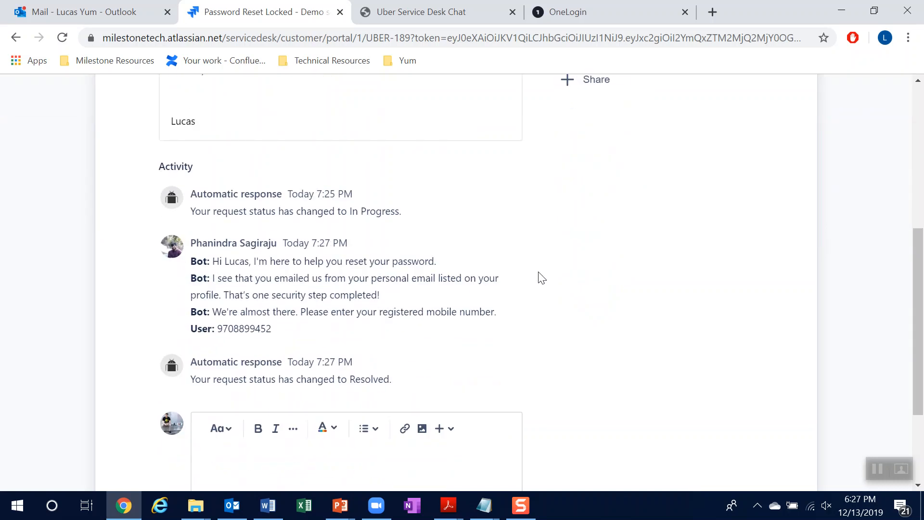